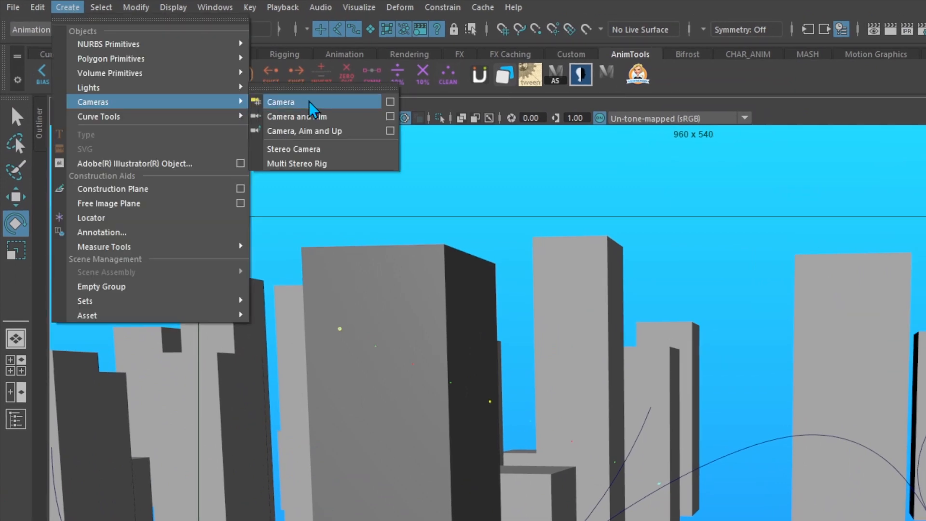
Create a camera and give it a simple world-space temp control labelled 'fallow camera ctrl'.
click(281, 101)
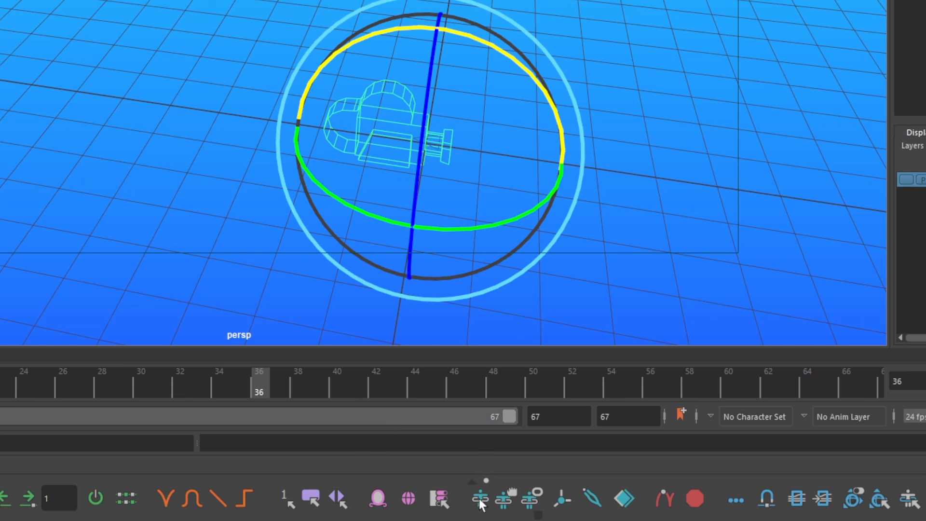
click(481, 499)
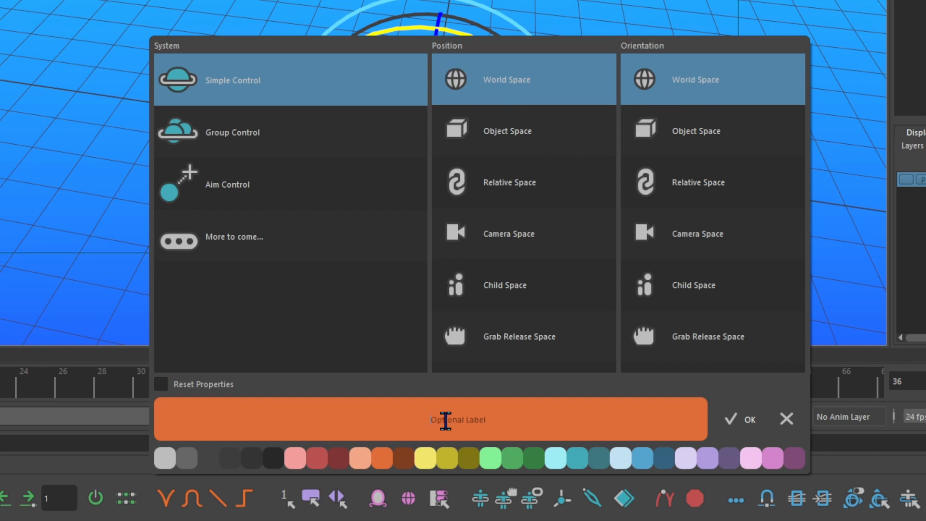
text(fallow camera ctrl)
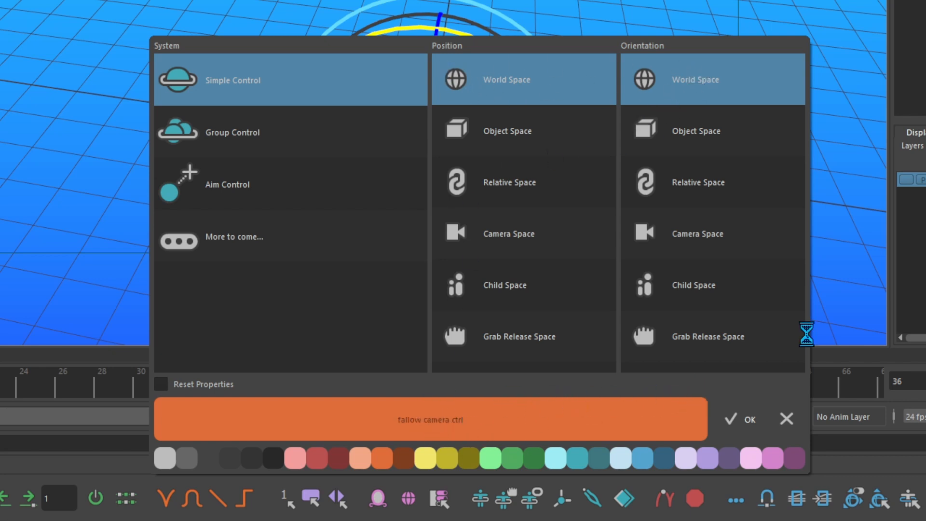
click(750, 419)
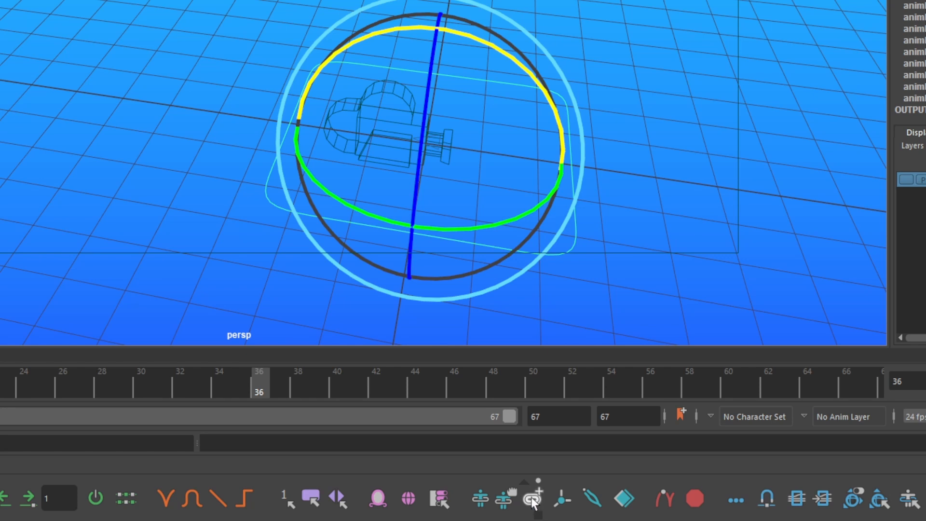
Add child controls inside the camera's temp control and deselect to see the nested rings.
click(531, 498)
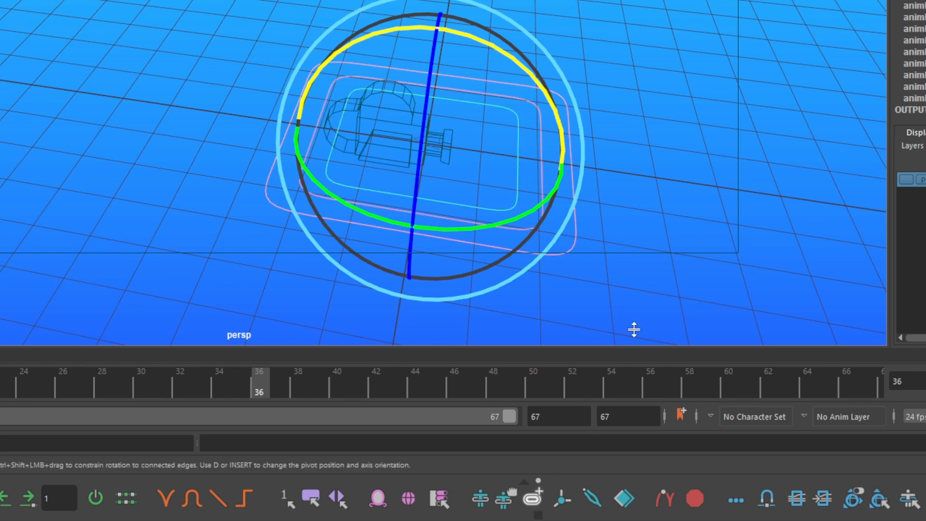
click(636, 282)
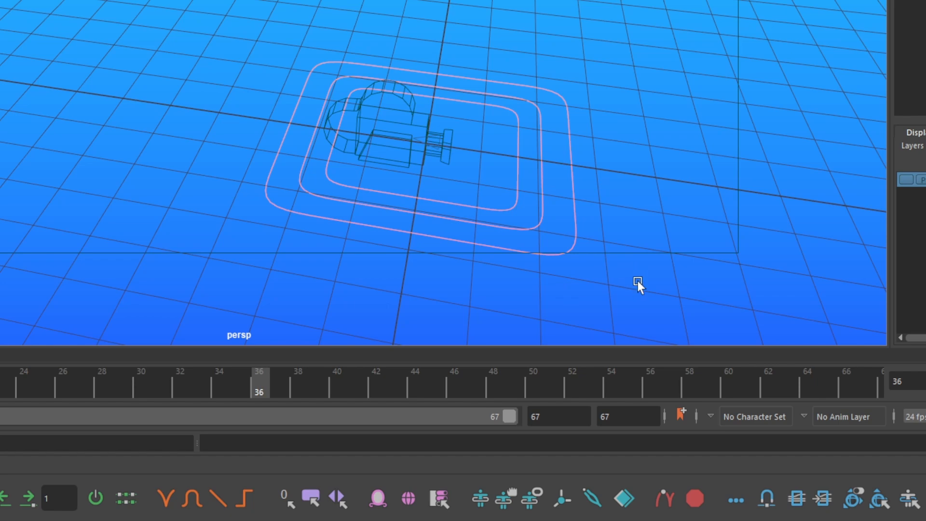
click(534, 498)
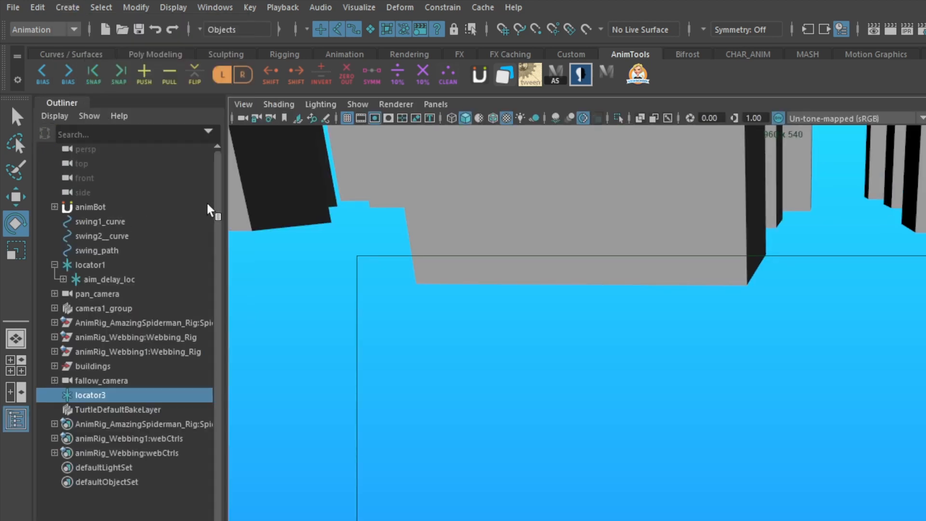
Rename locator3 to fallow_delay_loc and select it together with the swing_path curve.
click(109, 280)
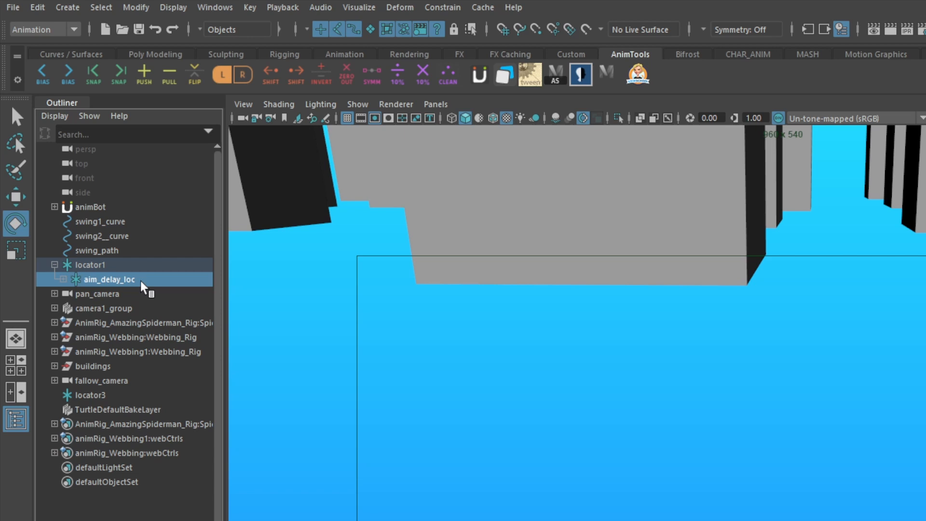
double_click(94, 395)
text(fallow_delay_loc)
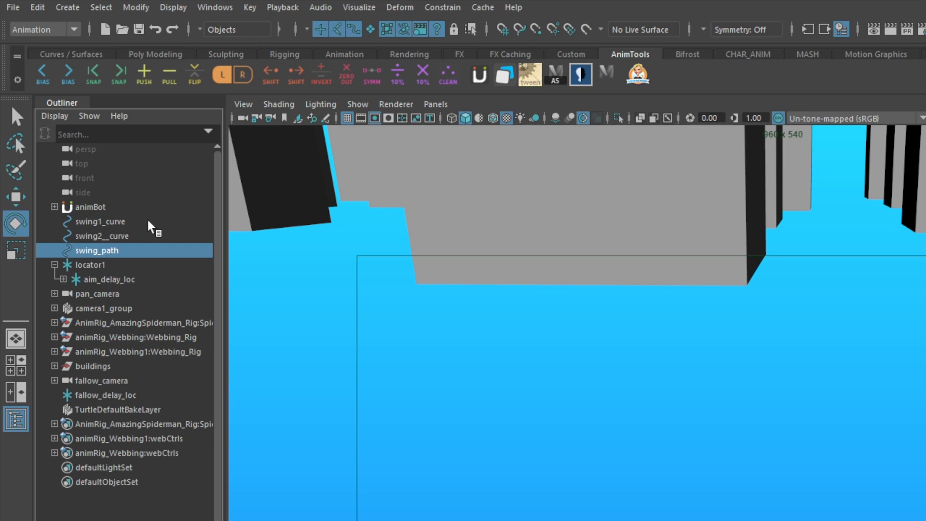
mouse_move(87, 411)
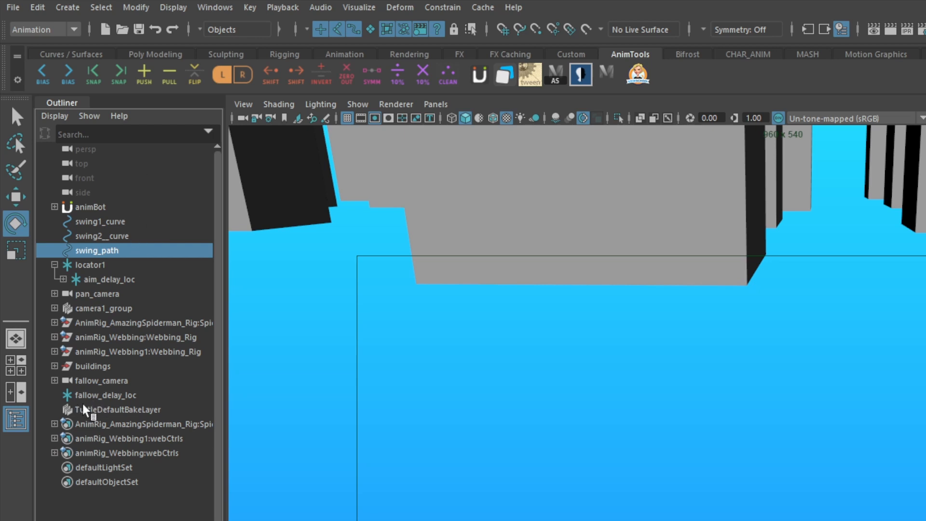
mouse_move(92, 402)
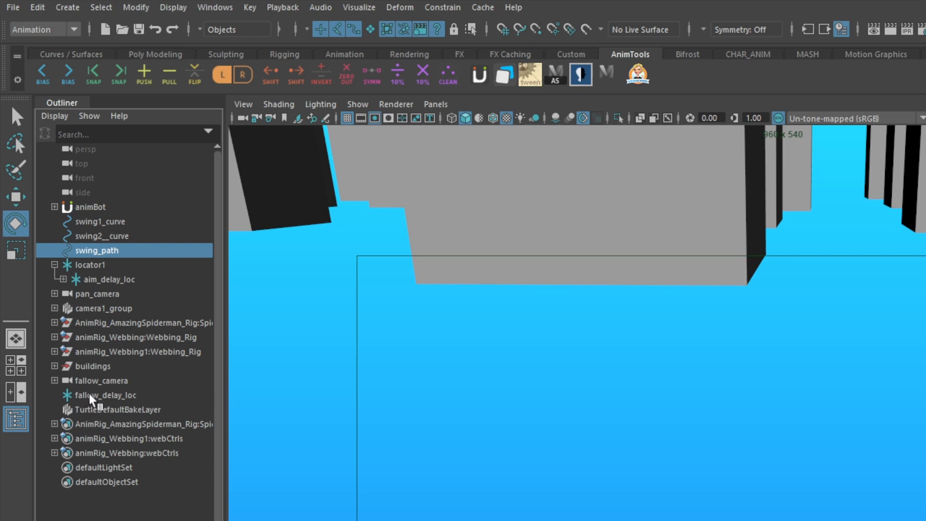
click(442, 8)
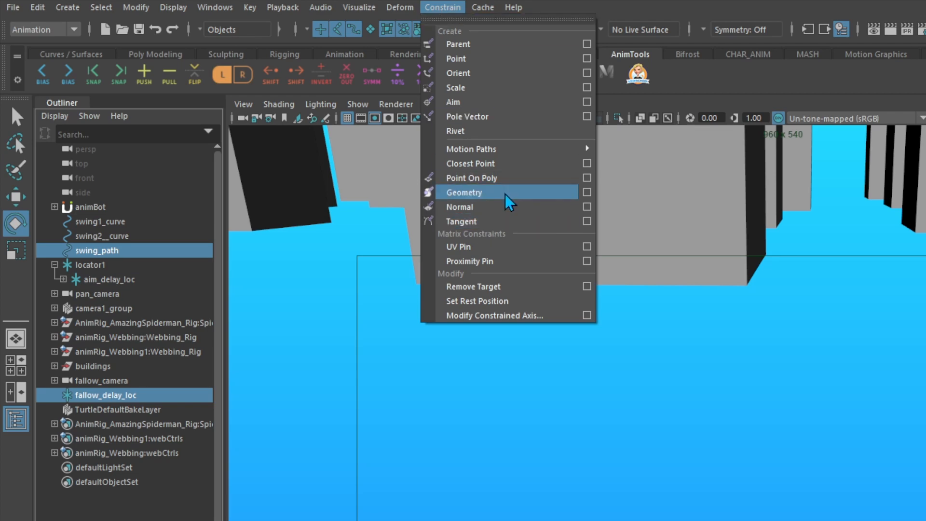
Geometry-constrain fallow_delay_loc to swing_path and set its locator shape's local scale to 50.
click(464, 192)
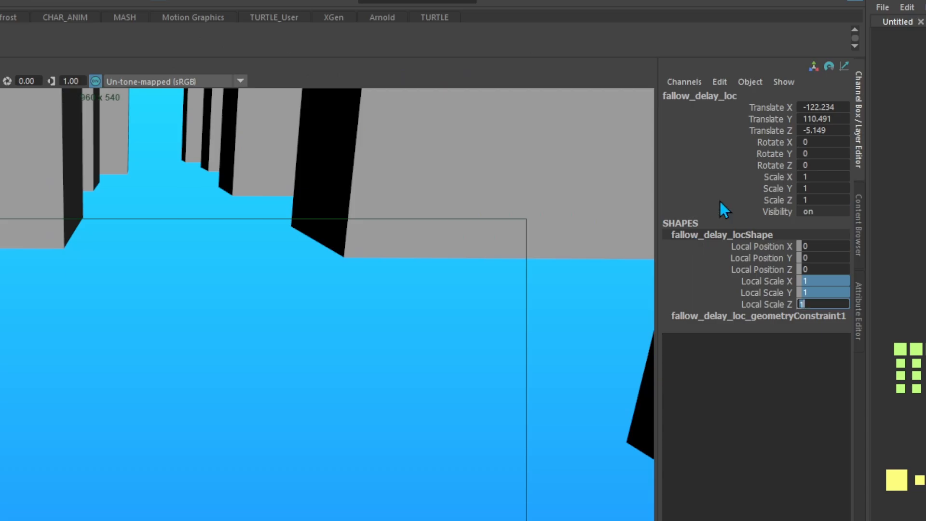
mouse_move(827, 301)
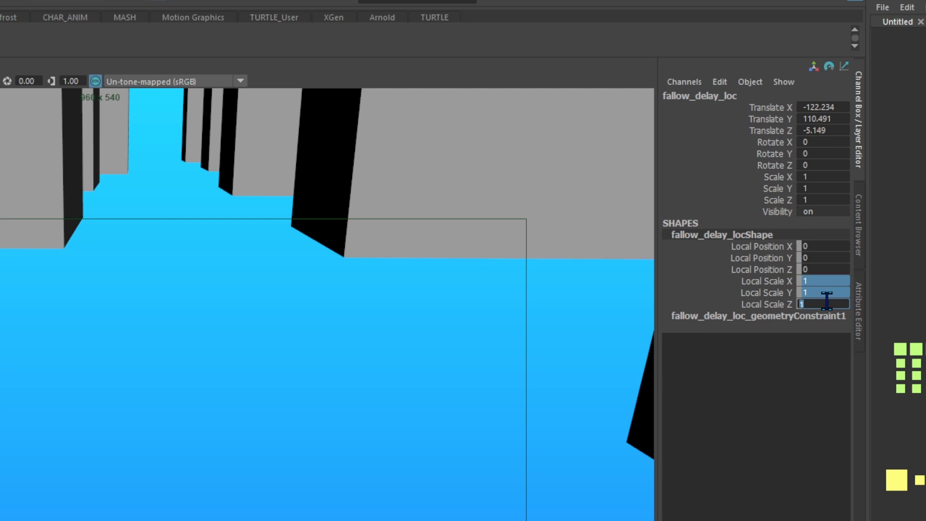
text(50)
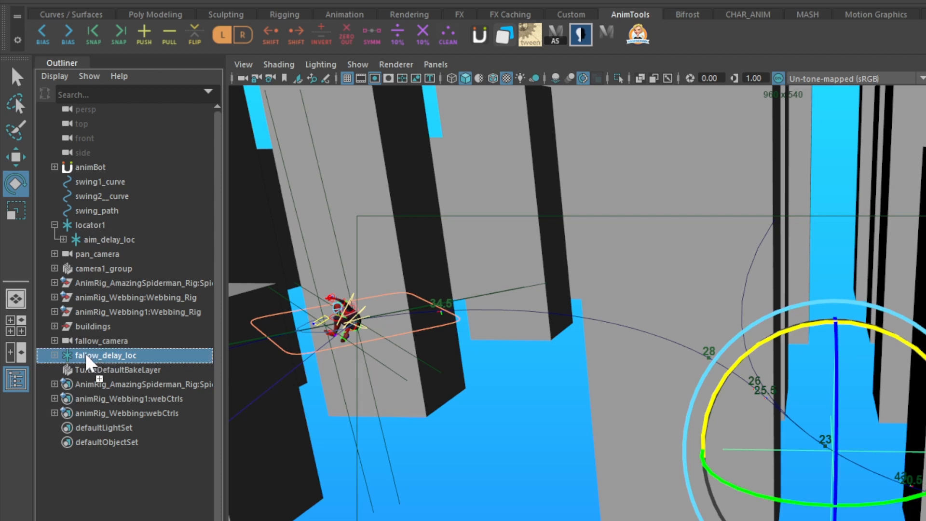
click(90, 225)
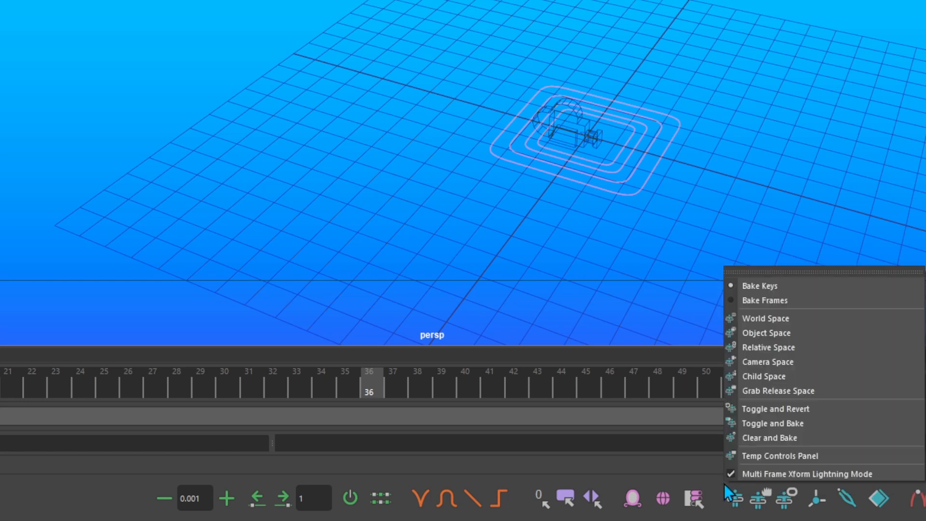
Select fallow_camera_ctrl in the Temp Controls Panel and expand it in the Outliner.
click(780, 455)
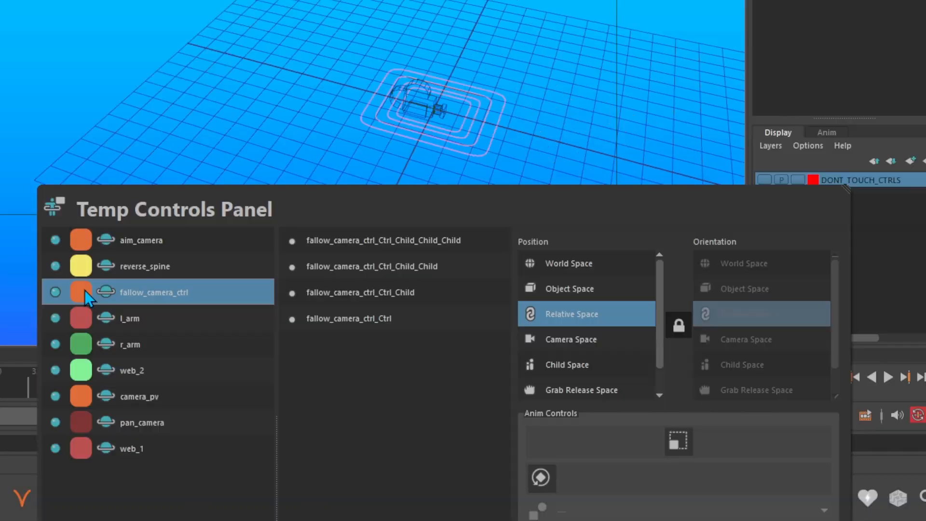
click(81, 292)
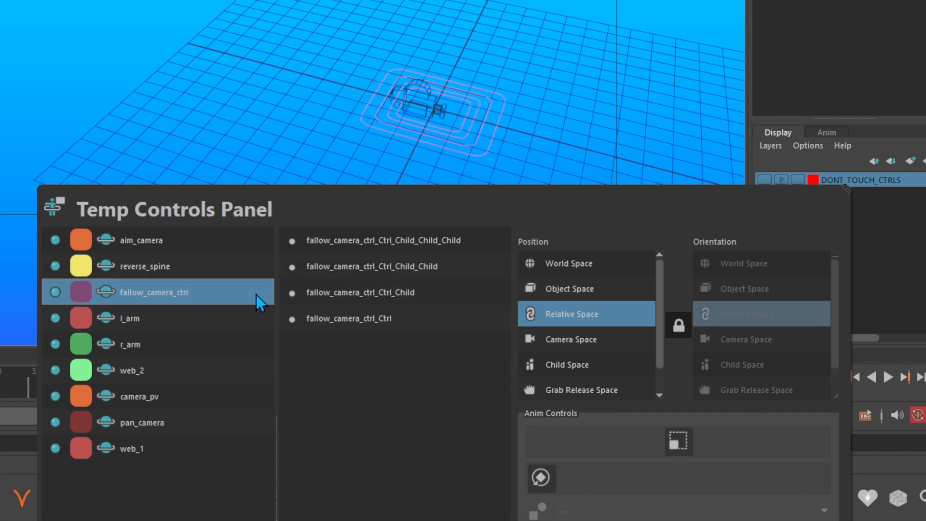
click(348, 319)
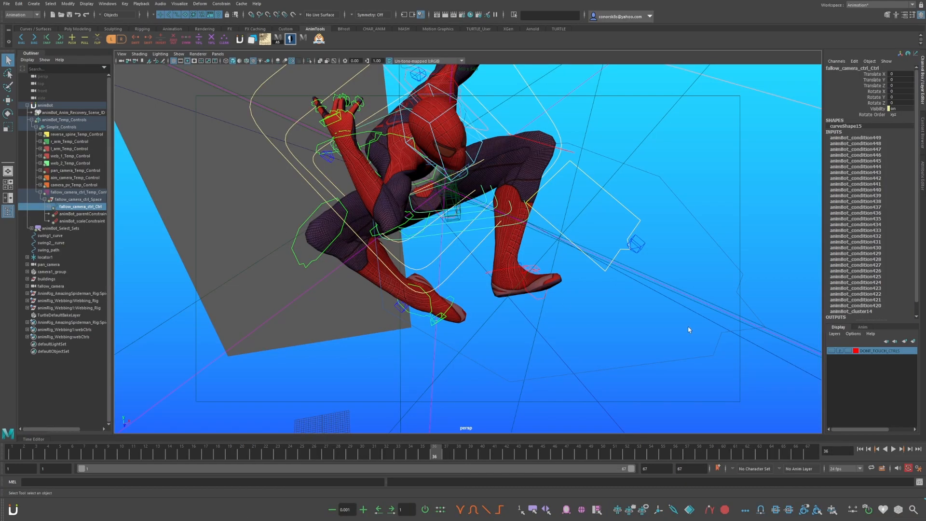
mouse_move(478, 237)
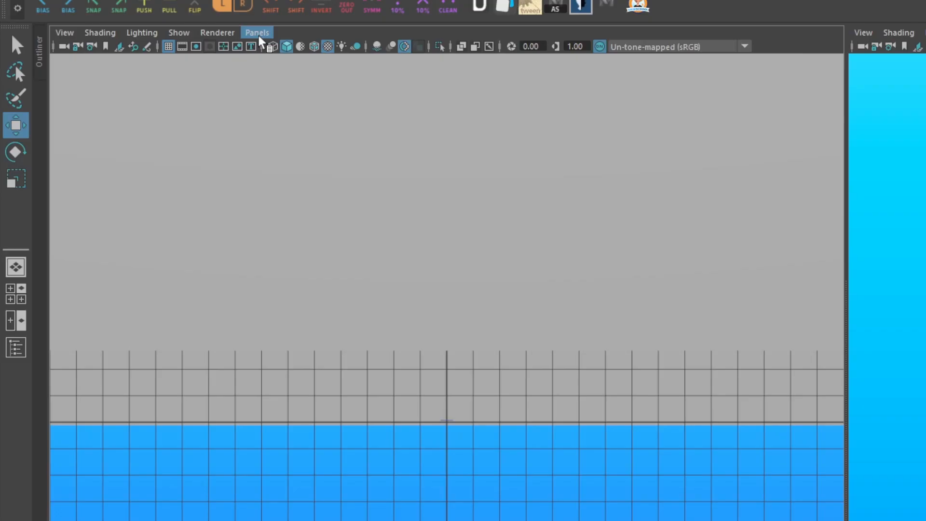
Look through fallow_camera in the left panel, play the swing, then select swing_path and fallow_delay_loc.
click(256, 32)
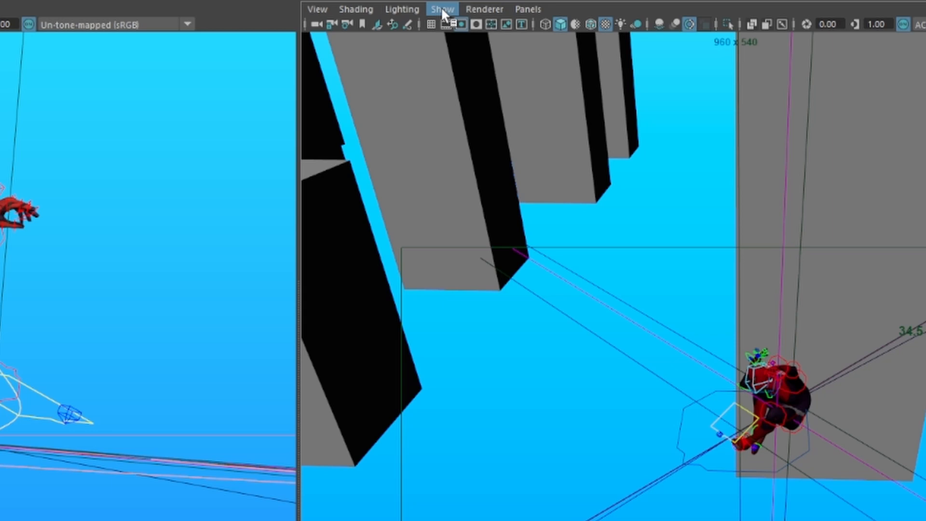
click(442, 8)
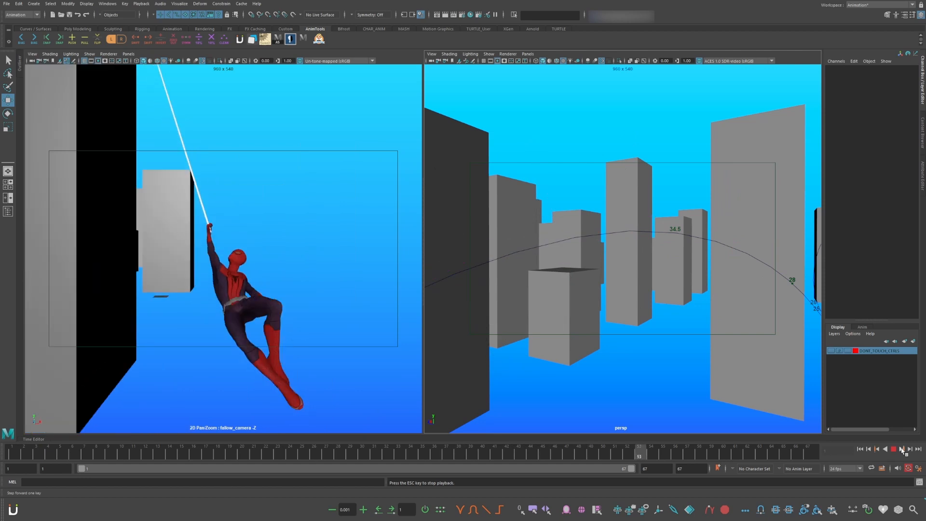
click(894, 449)
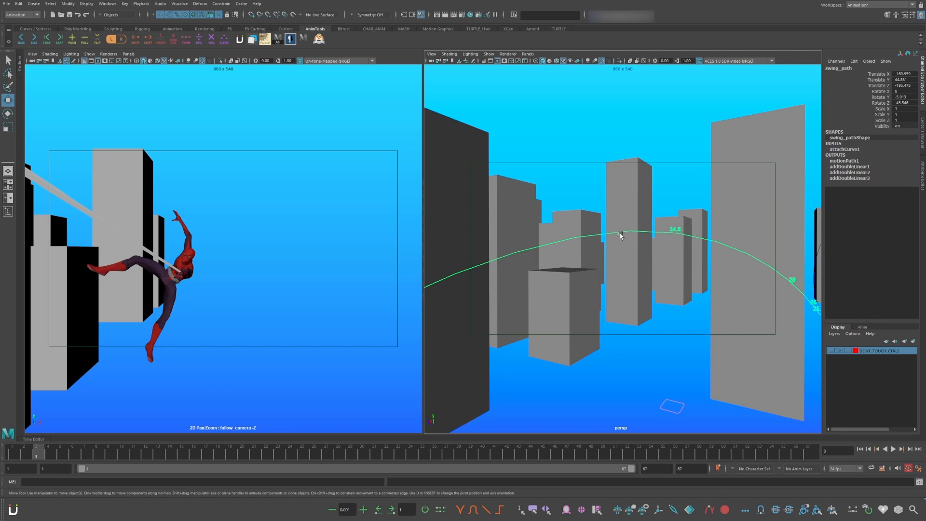
click(23, 452)
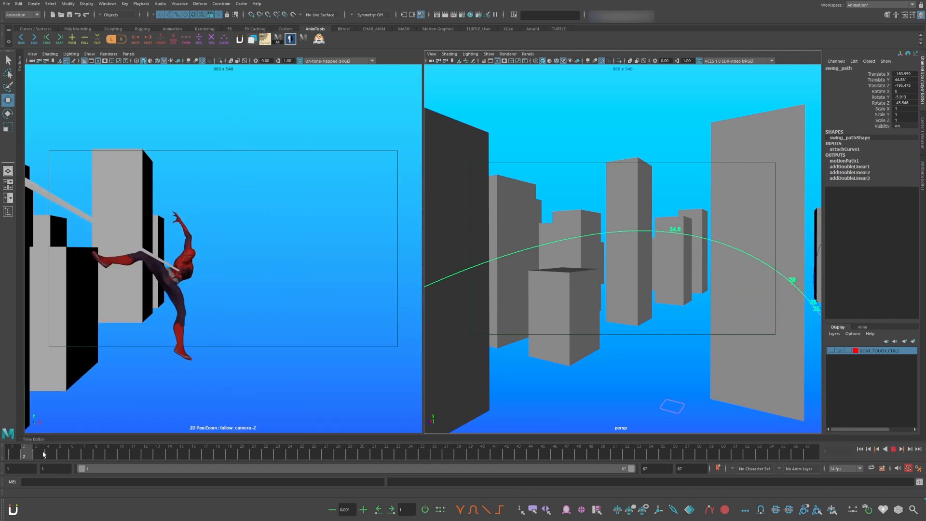
click(447, 456)
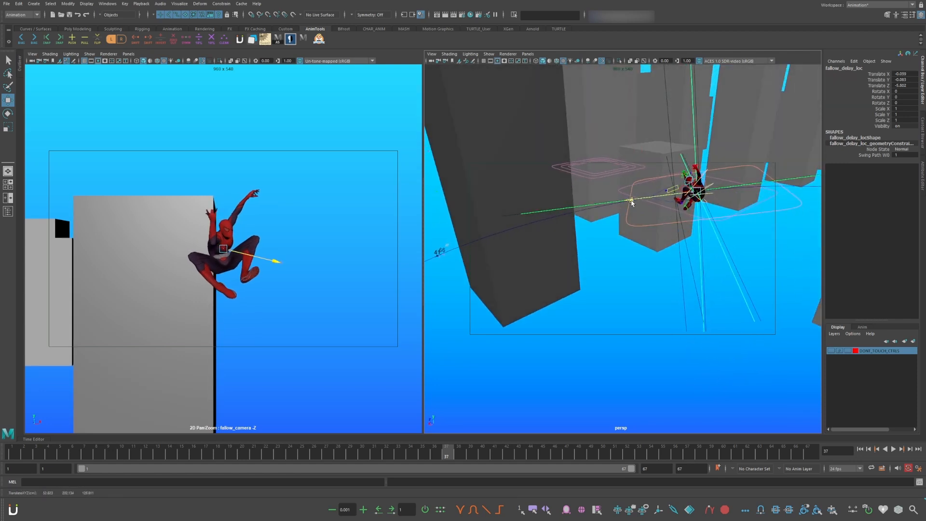
click(894, 449)
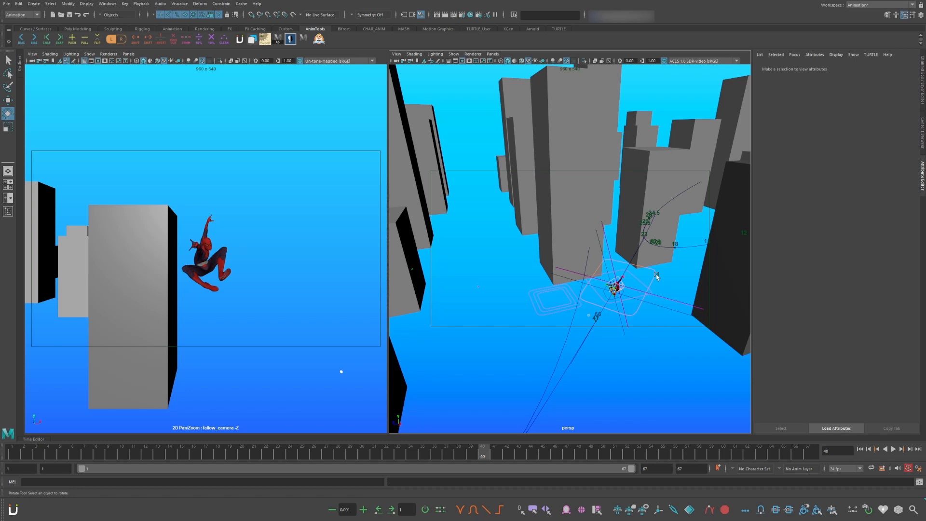
Select fallow_camera_ctrl and rotate it in Y to orbit the camera around Spider-Man.
click(613, 289)
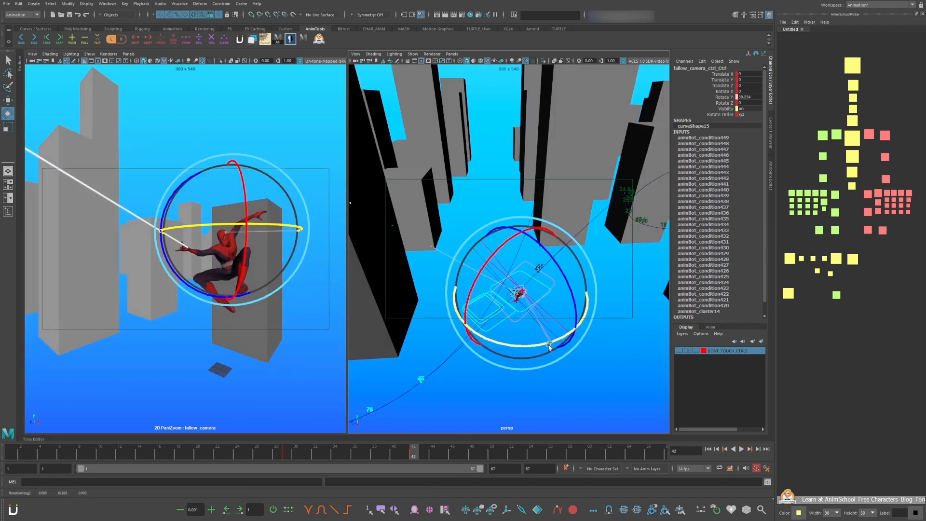
Key fallow_camera_ctrl's rotation across the shot, play it back, and open the Graph Editor.
click(741, 448)
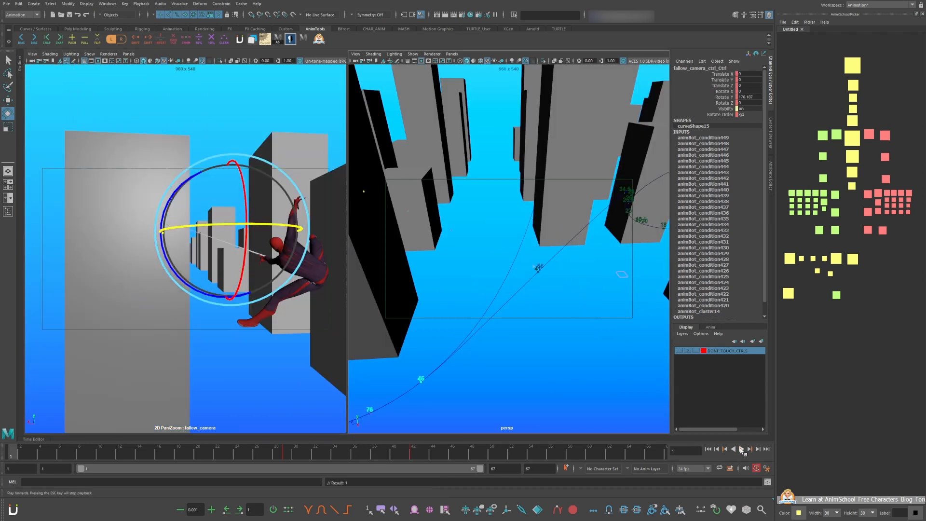
click(748, 449)
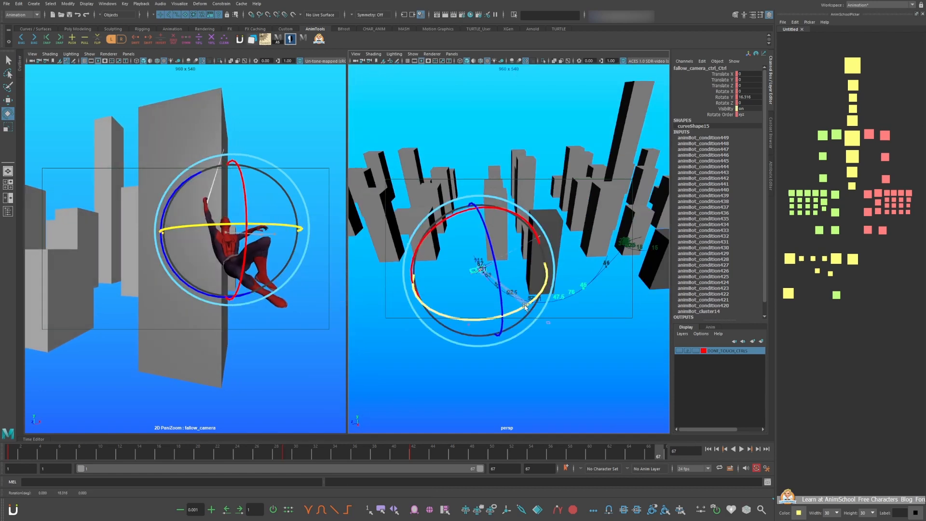
click(286, 455)
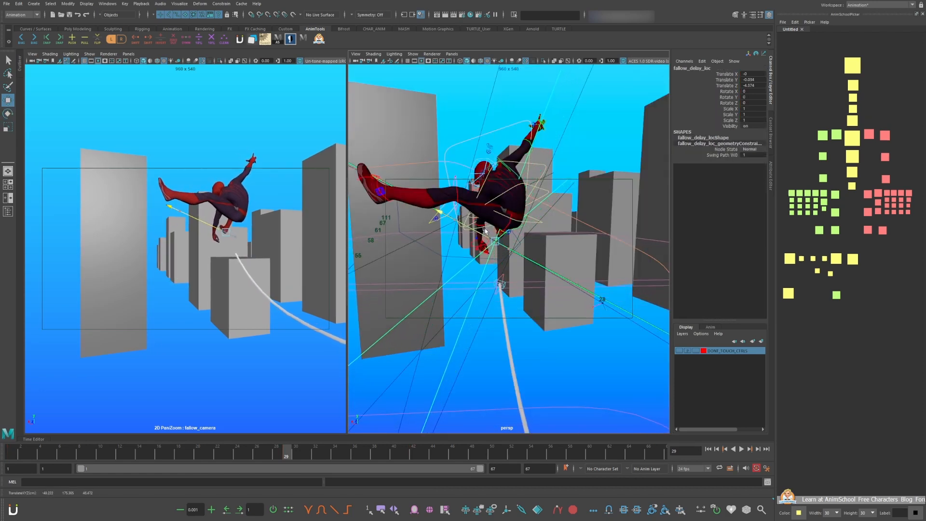
click(740, 449)
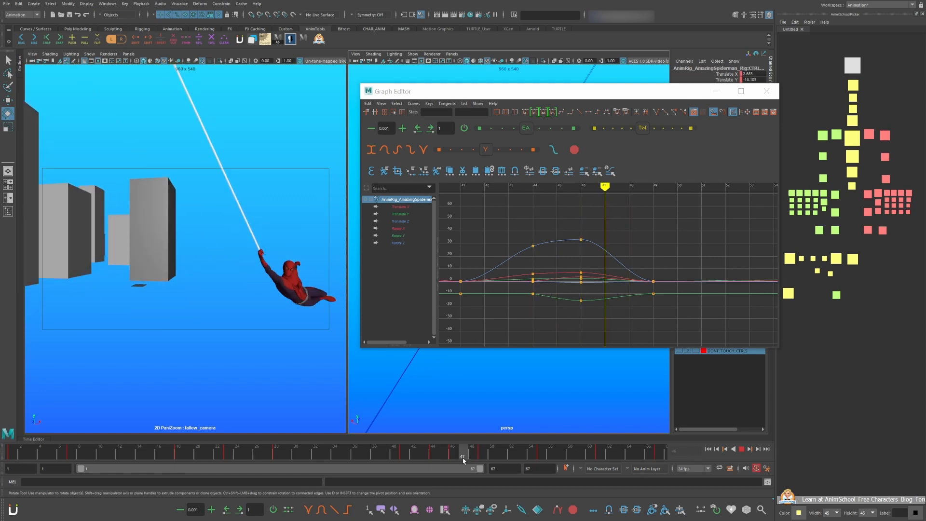
Move the keys around frame 46 to widen the translate plateau, checking at frame 50.
click(452, 454)
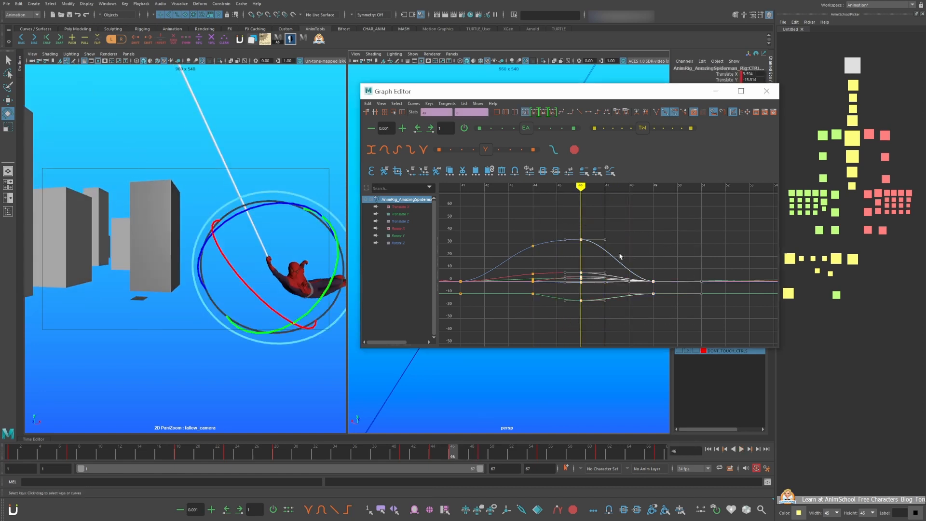
click(471, 453)
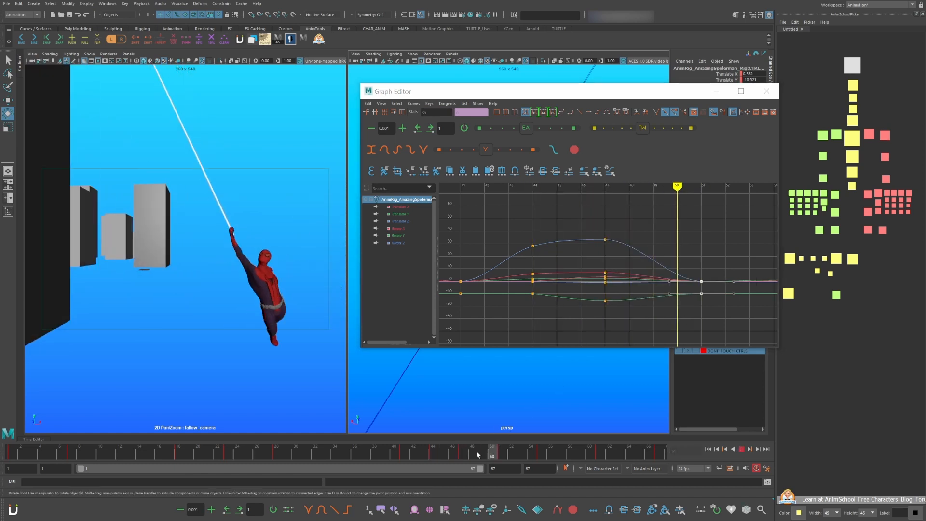
click(741, 449)
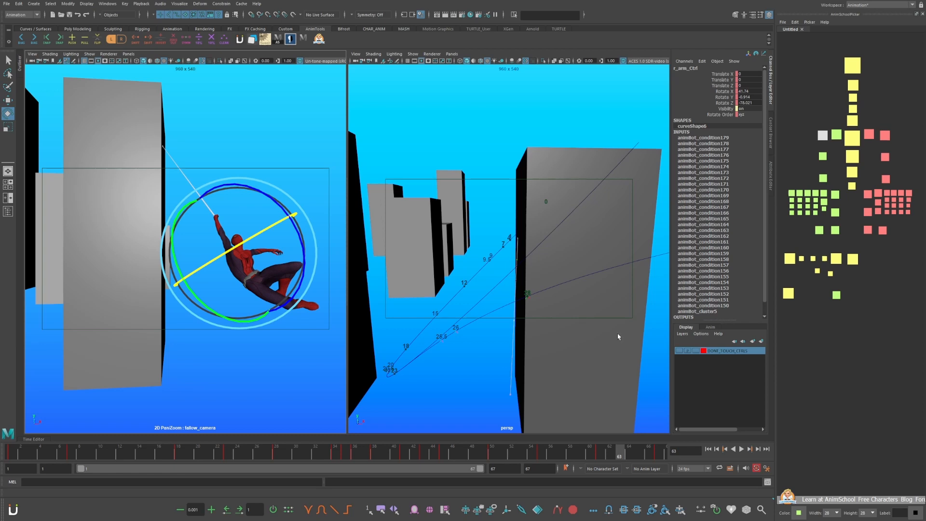
mouse_move(619, 336)
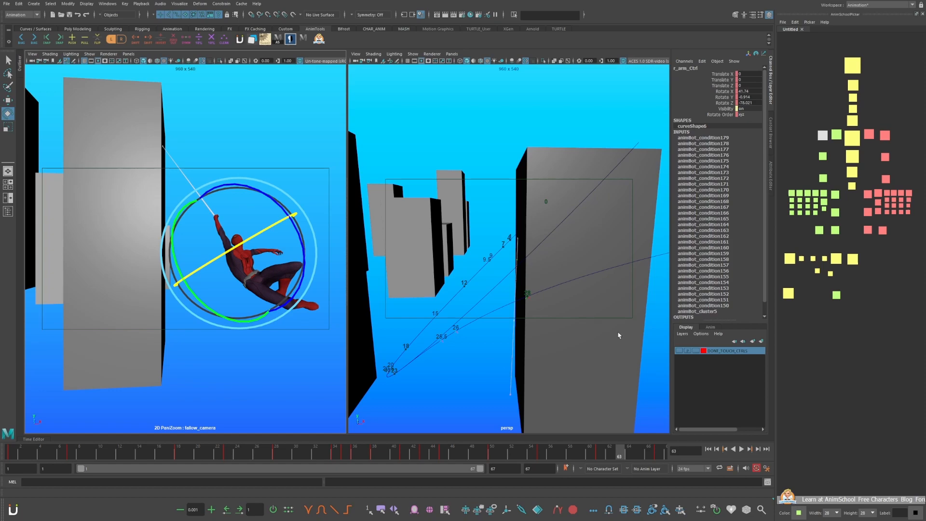